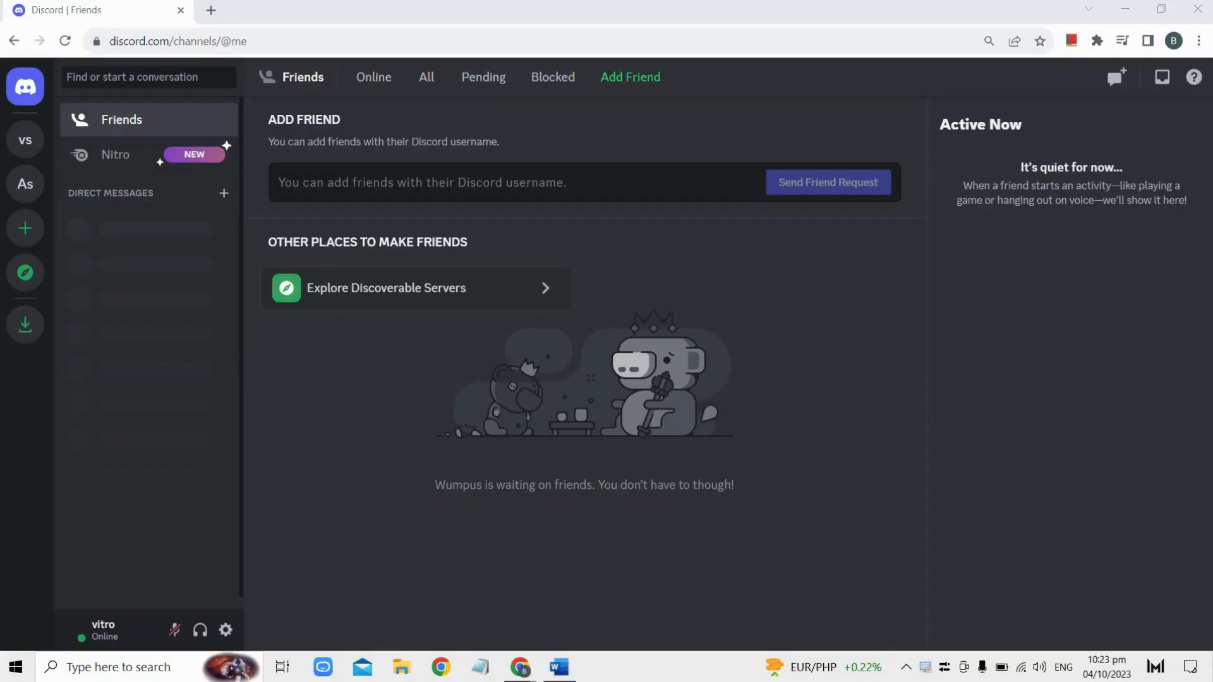
mouse_move(124, 488)
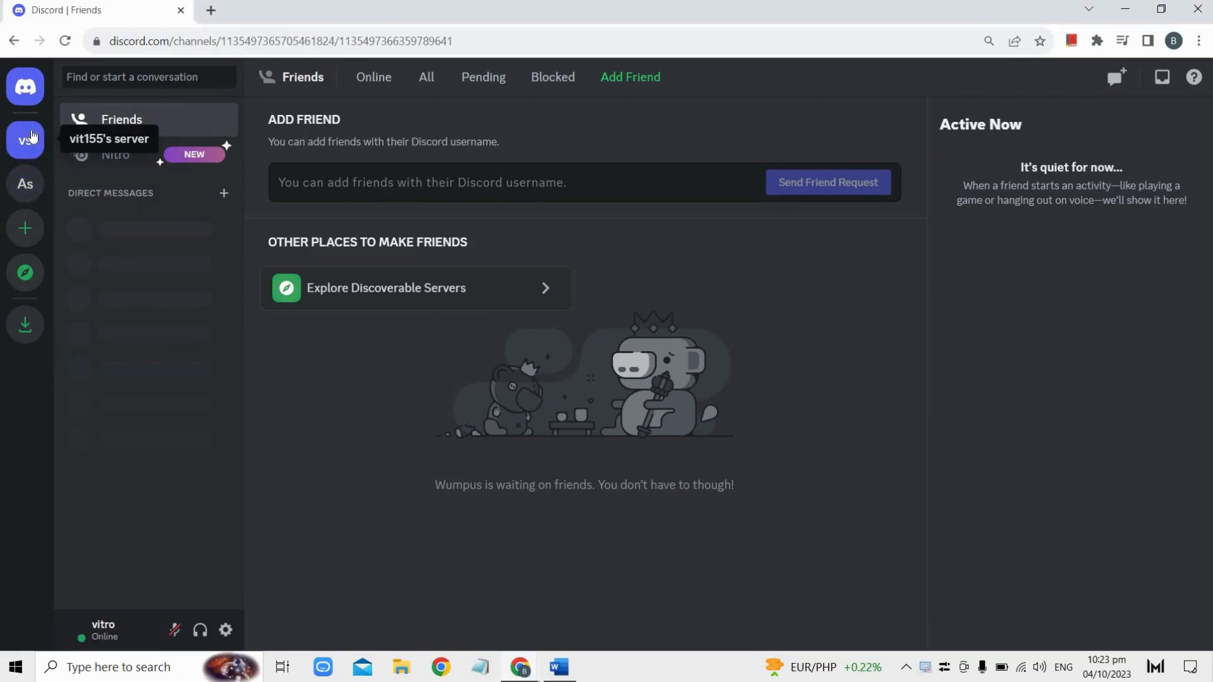
Open vit155's server from the 'vs' icon in the server list
click(26, 141)
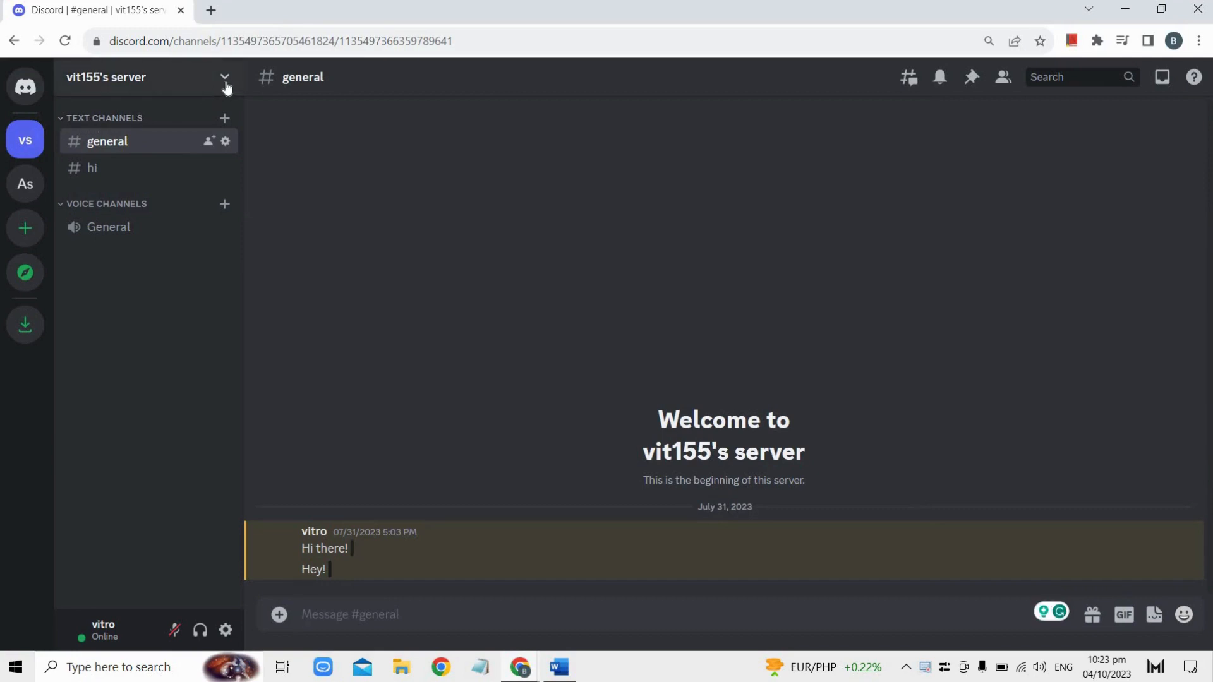
Open Server Settings for vit155's server from the server name dropdown
click(224, 77)
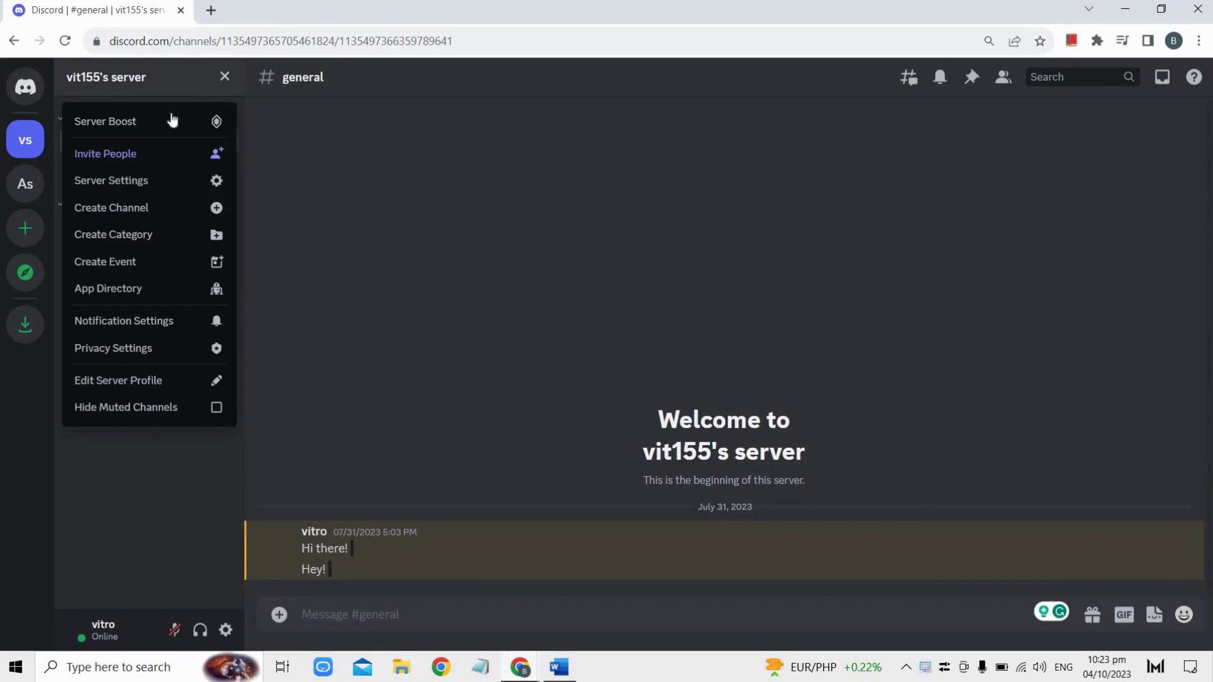
mouse_move(110, 180)
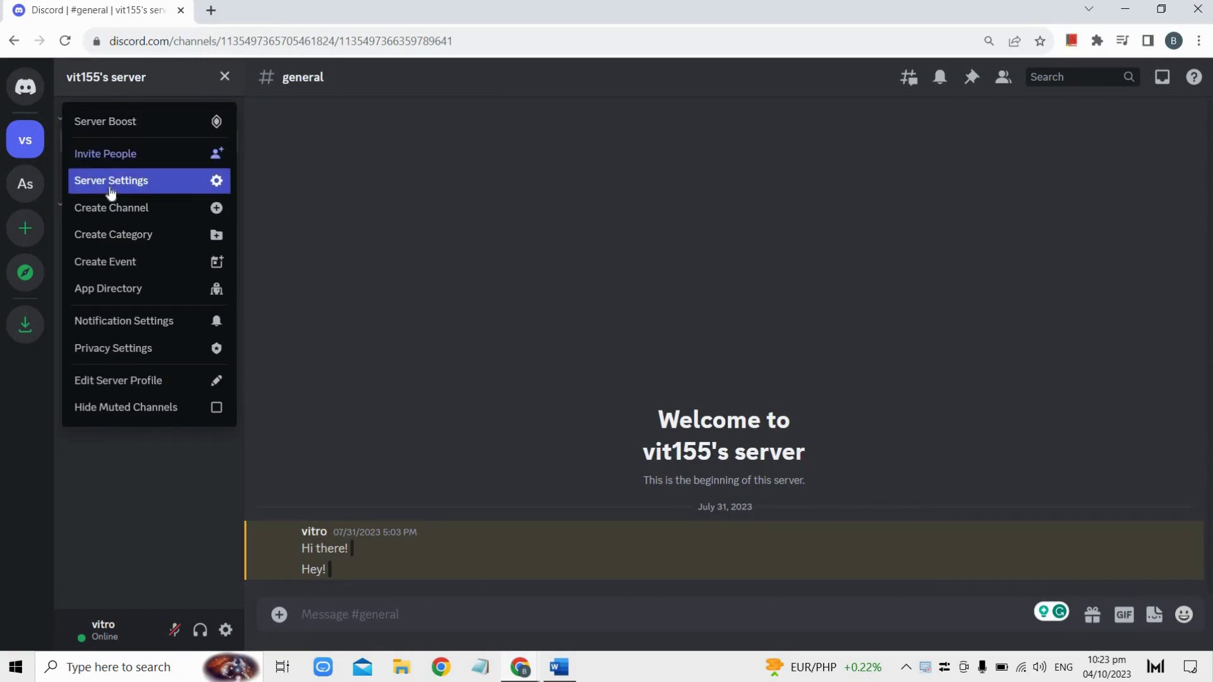
click(111, 180)
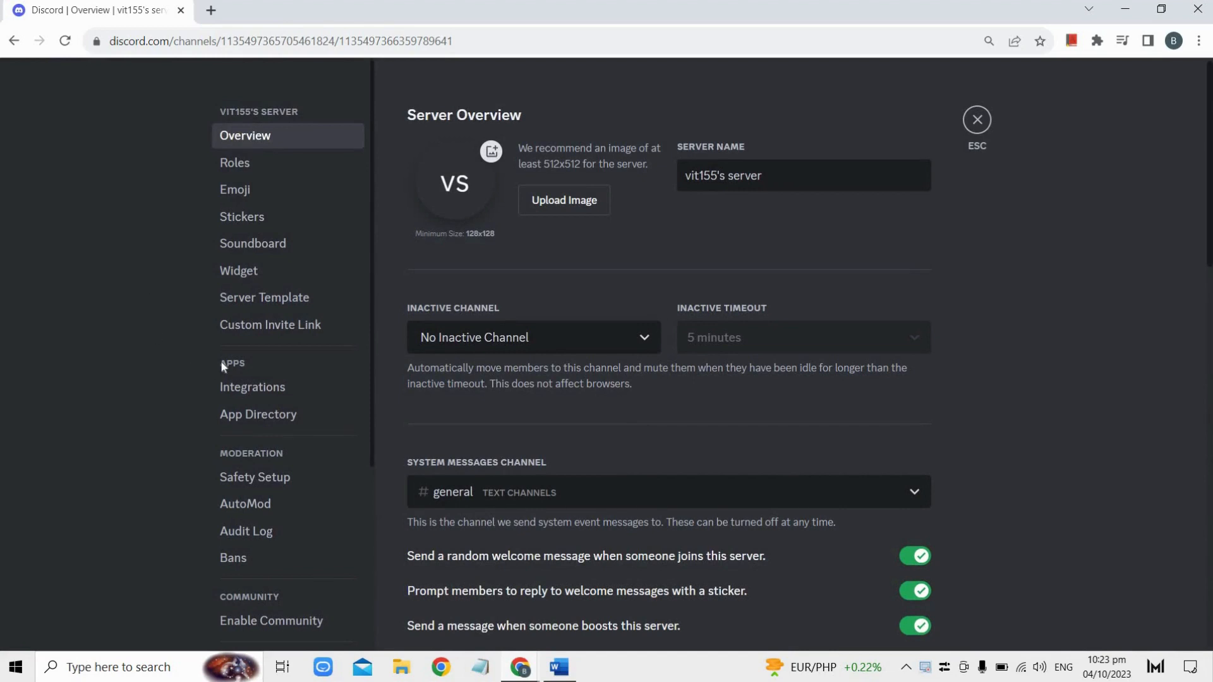
mouse_move(247, 367)
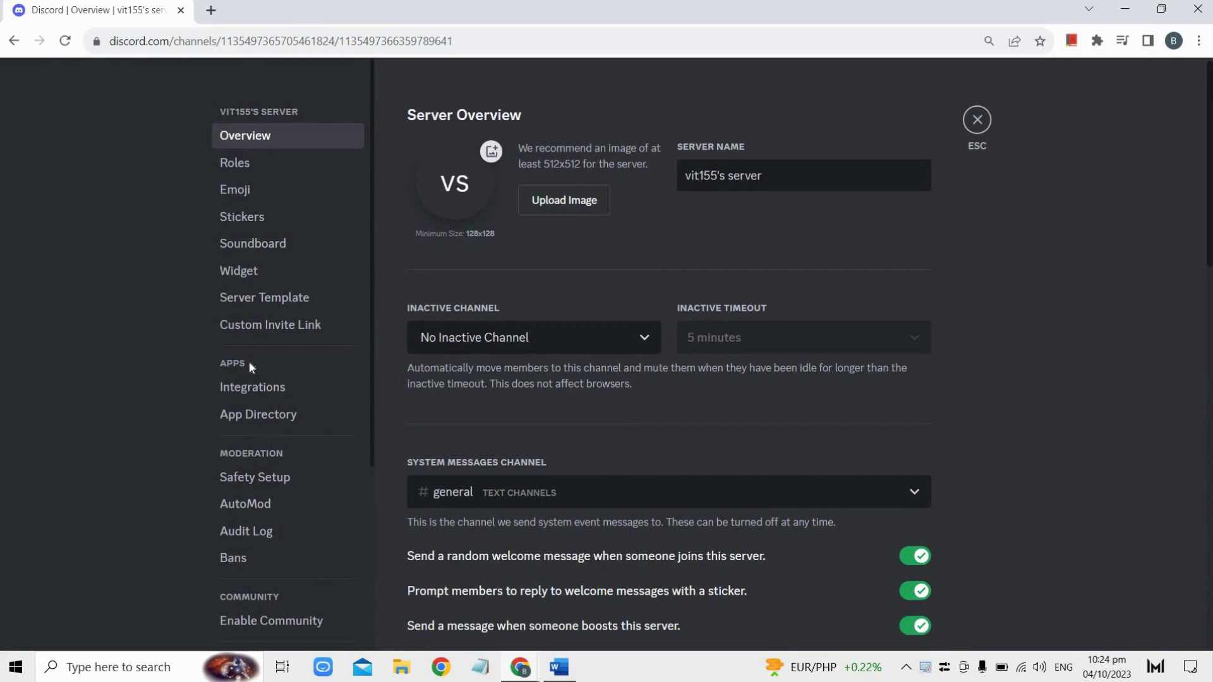
mouse_move(255, 374)
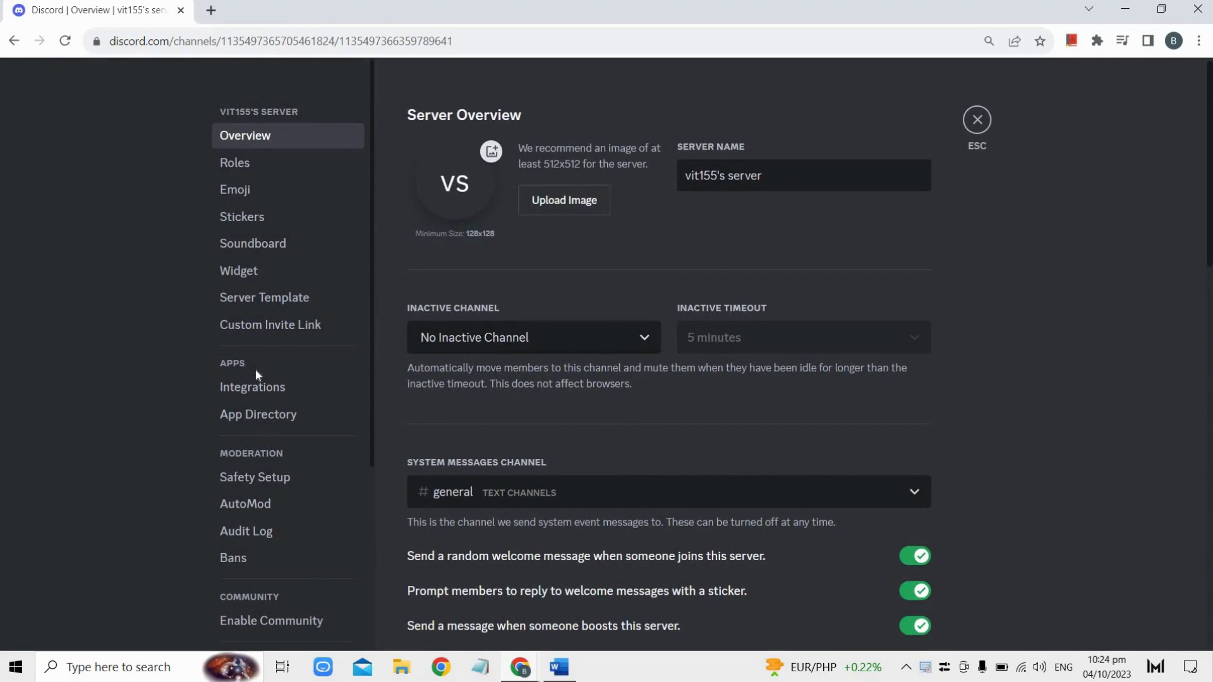
mouse_move(257, 386)
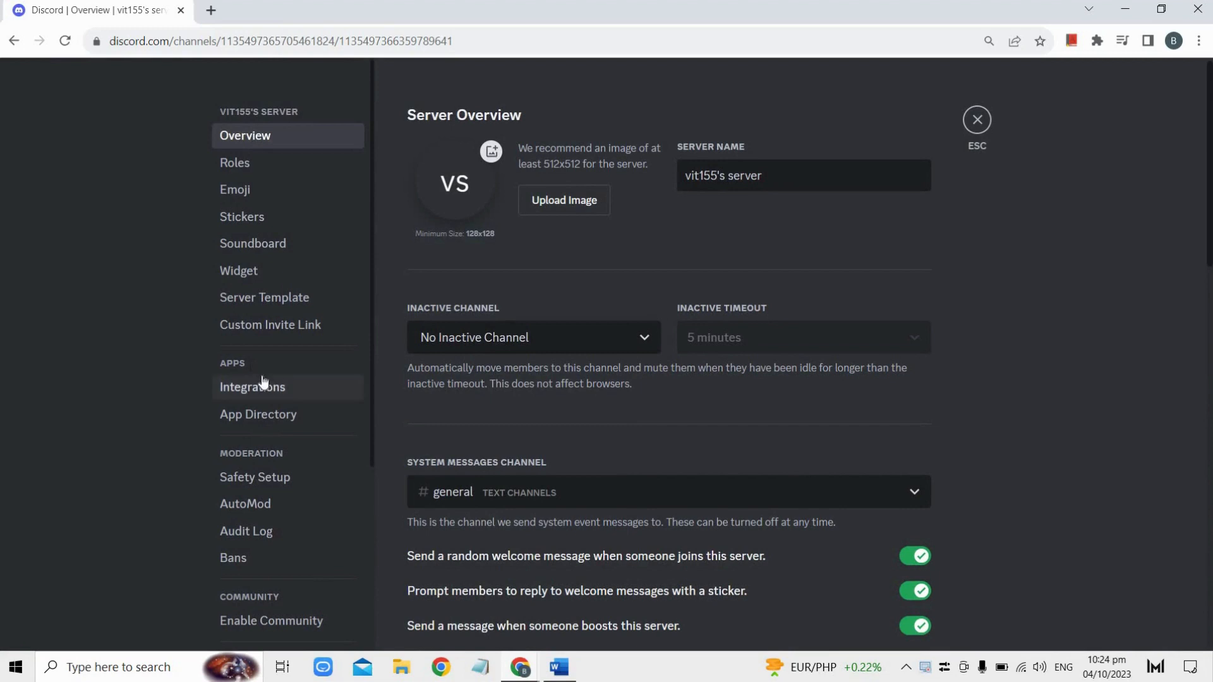
Go to the Integrations page under Apps in the server settings sidebar
click(252, 386)
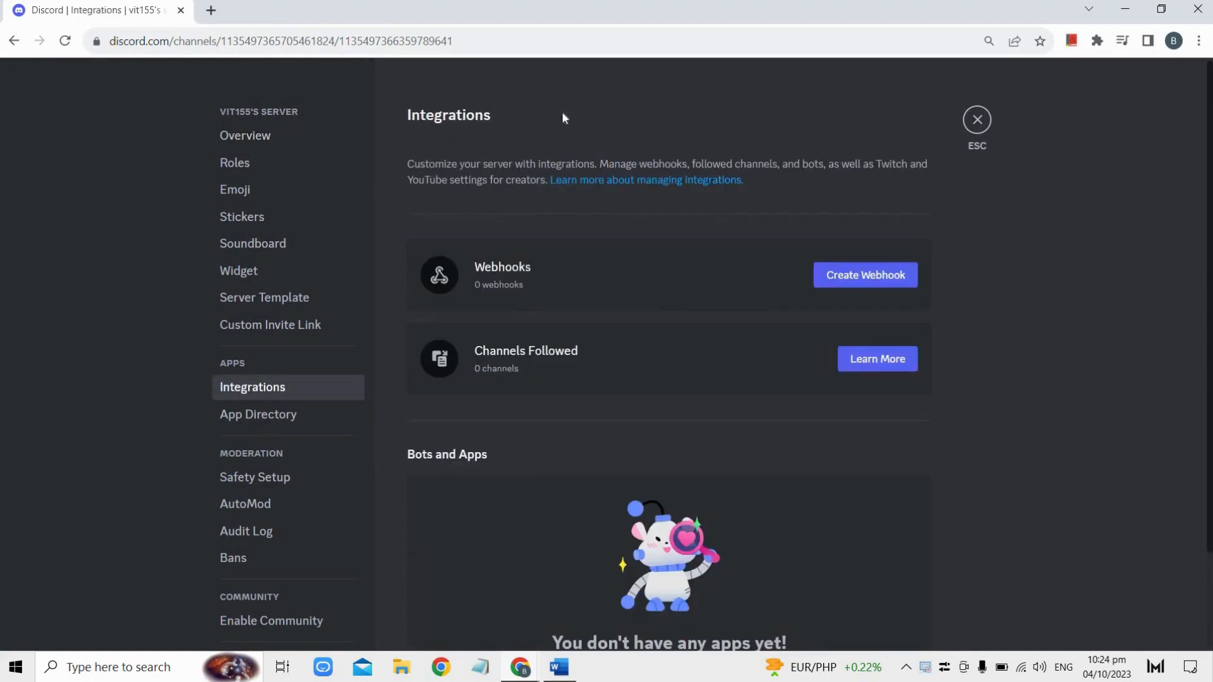
mouse_move(893, 299)
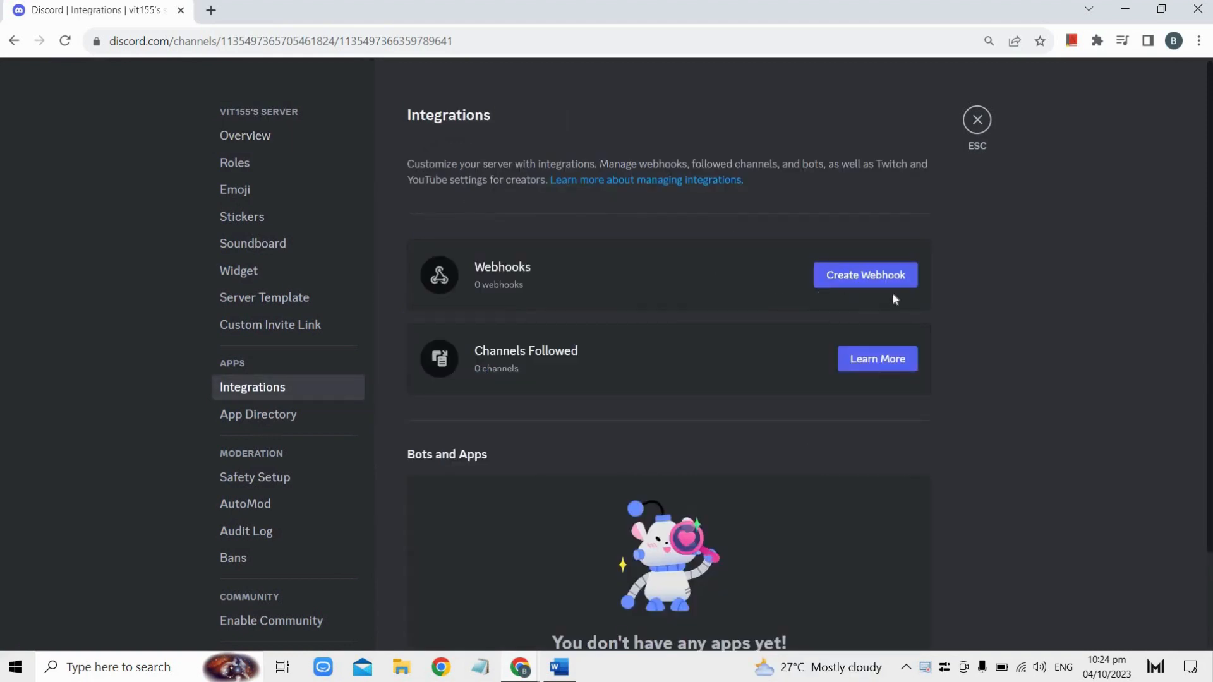
mouse_move(1033, 274)
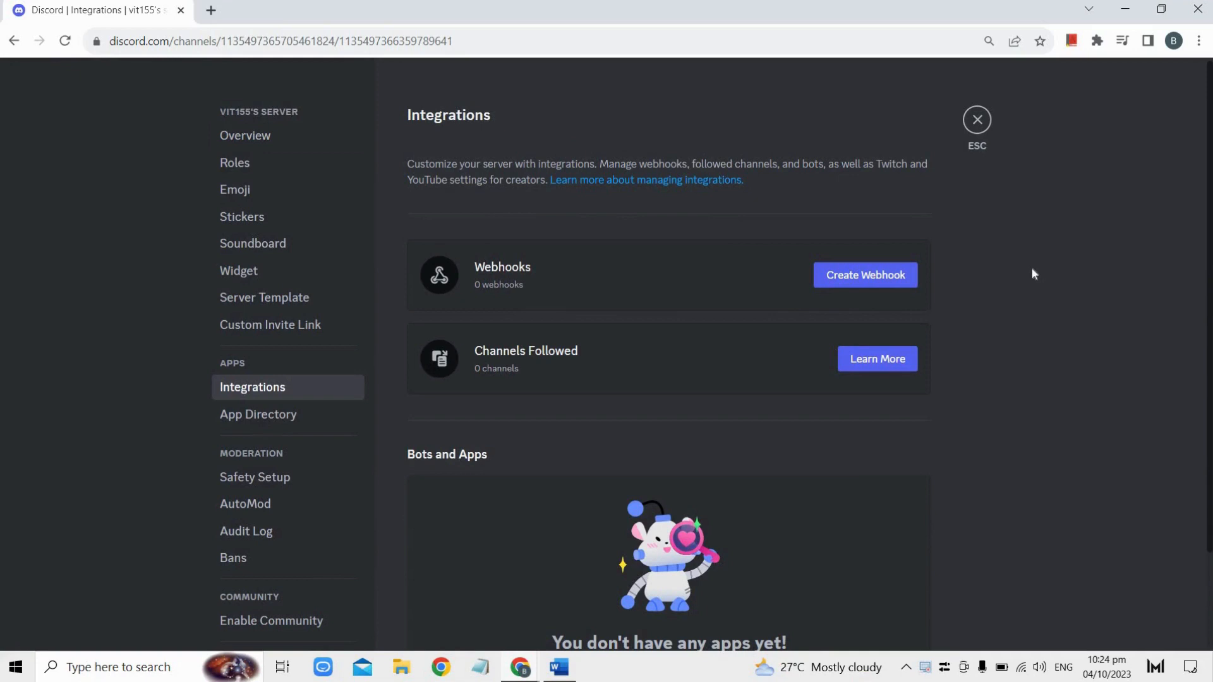